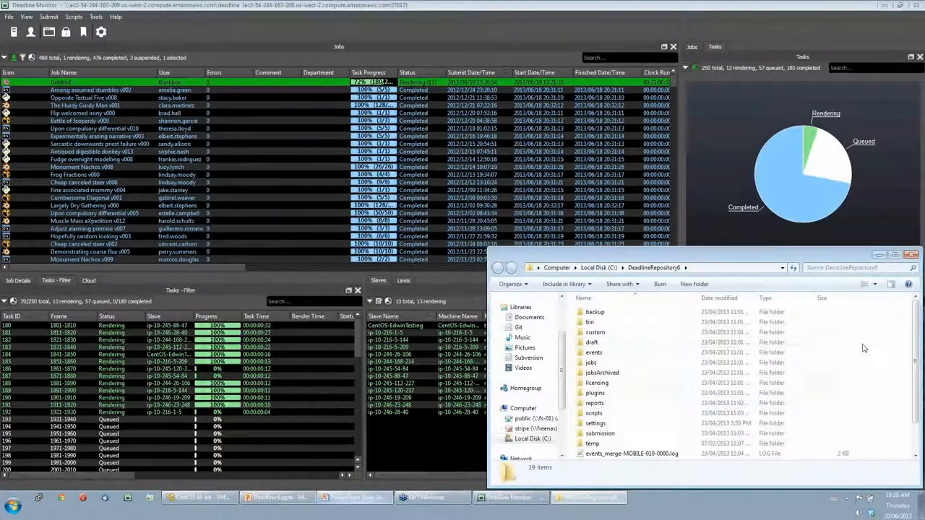
- Browse into the repository's custom folder and return to the repository root
scroll(down, 3)
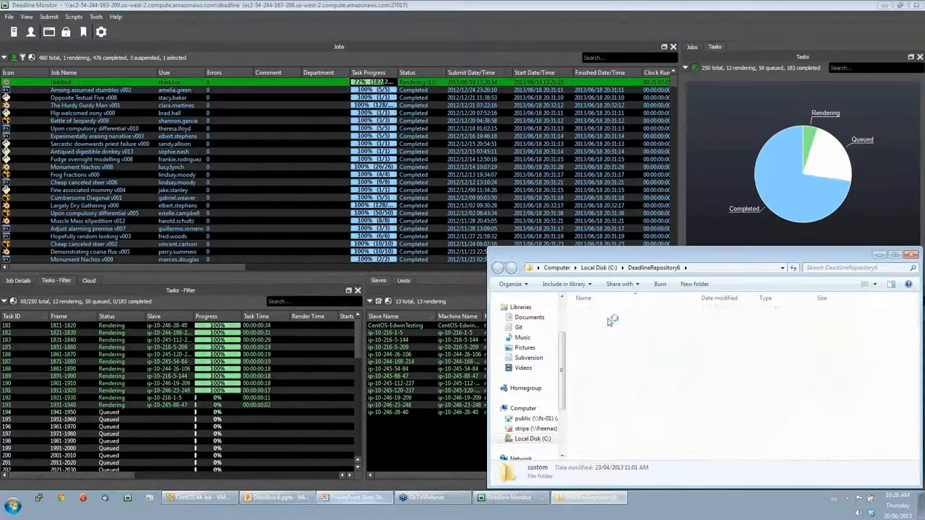
double_click(537, 470)
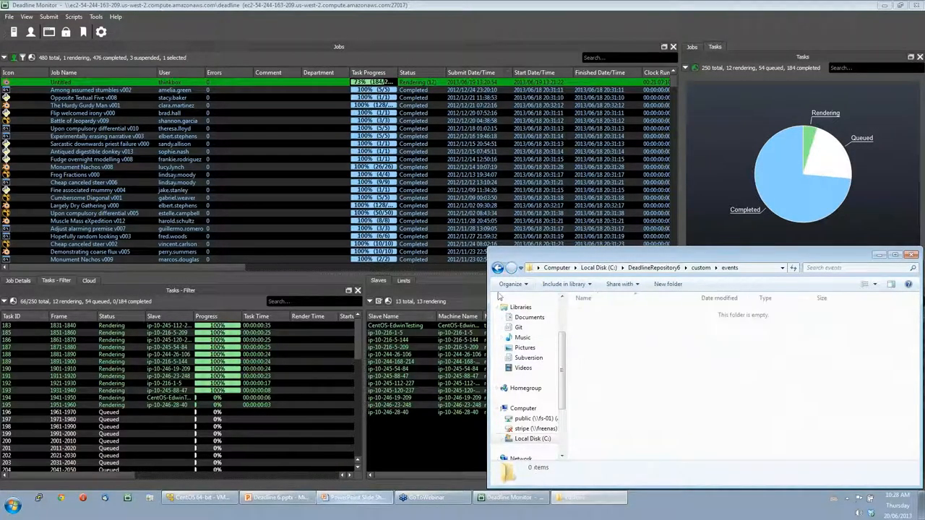
click(699, 268)
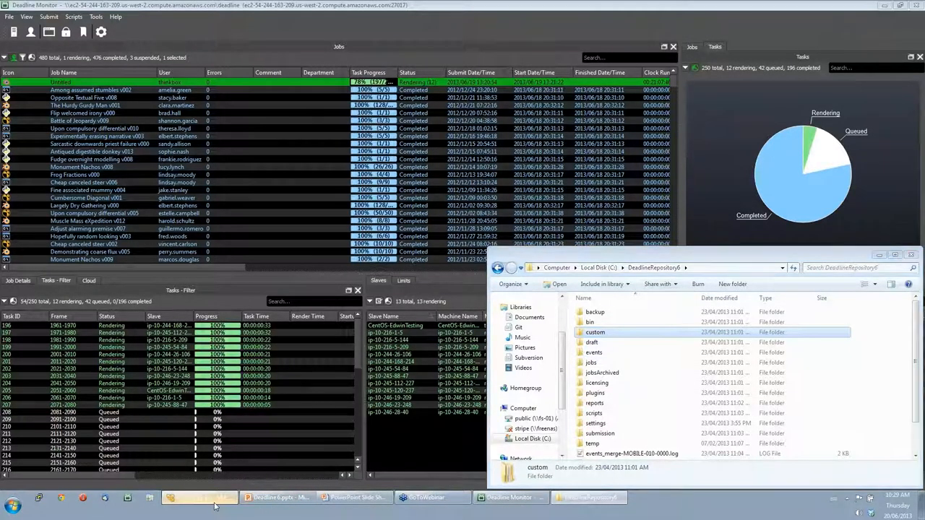
- From the Linux Deadline Monitor's Submit menu, bring up the Submit Blender Job To Deadline form
click(52, 30)
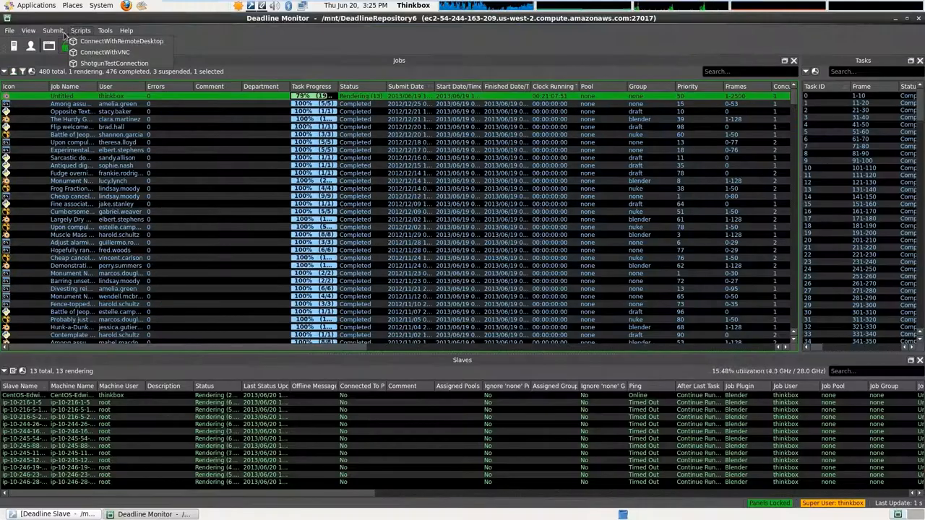
click(52, 31)
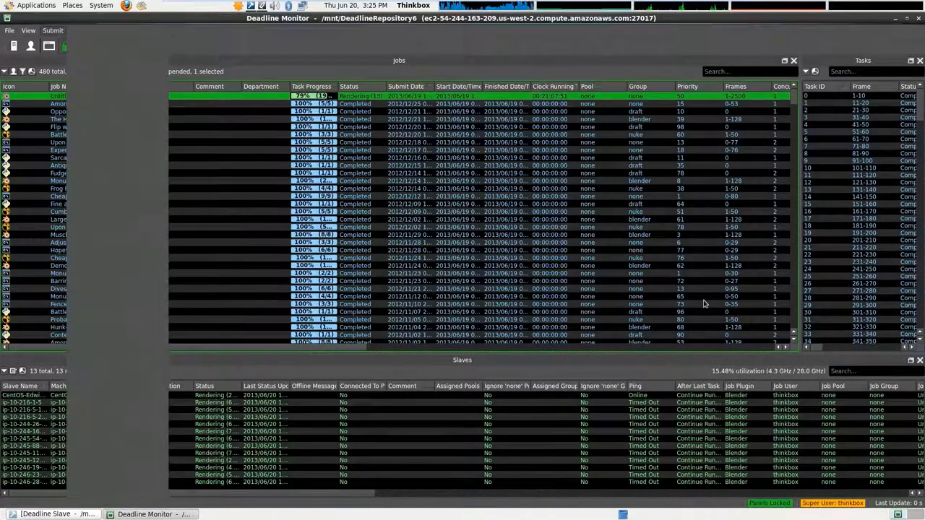
click(52, 31)
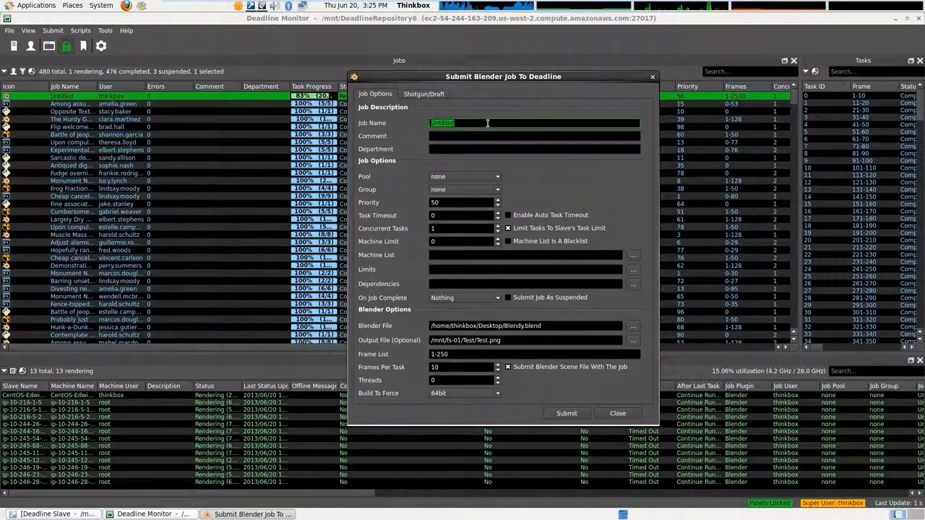
mouse_move(614, 428)
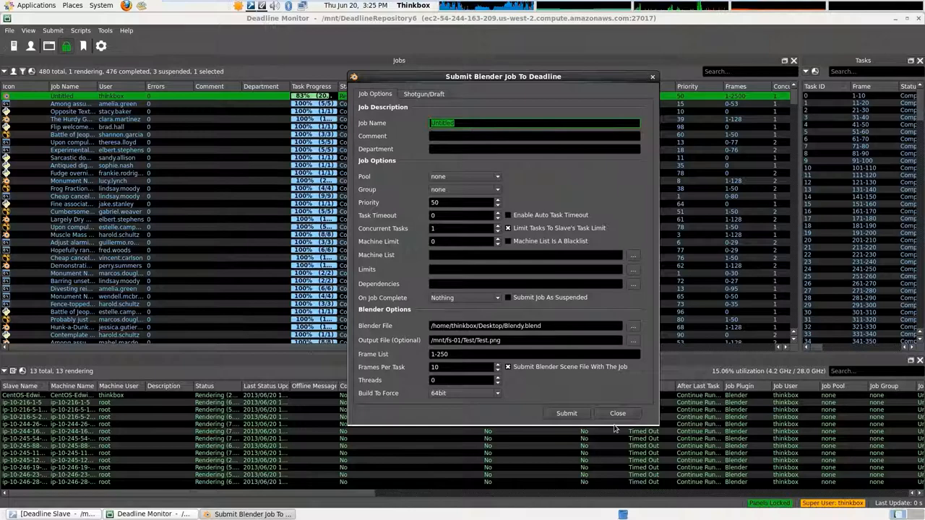
- Close the Submit Blender Job form without submitting, returning to the 480-job list
click(617, 413)
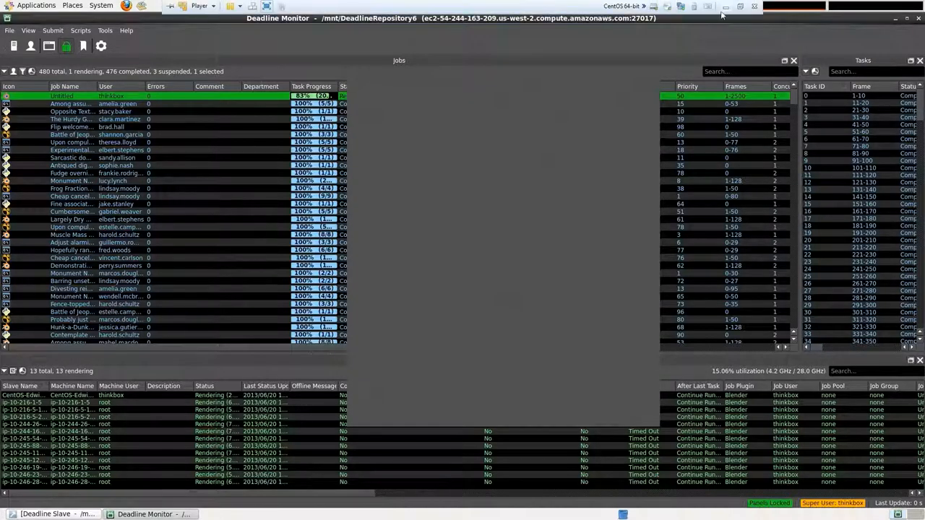